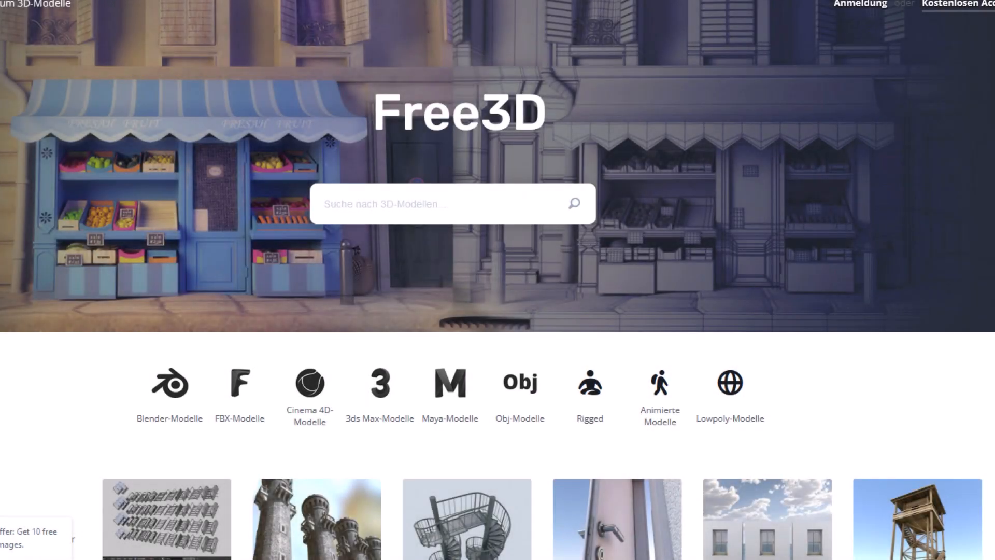
Scroll the Free3D homepage from the search banner through model categories to featured collections.
scroll(down, 3)
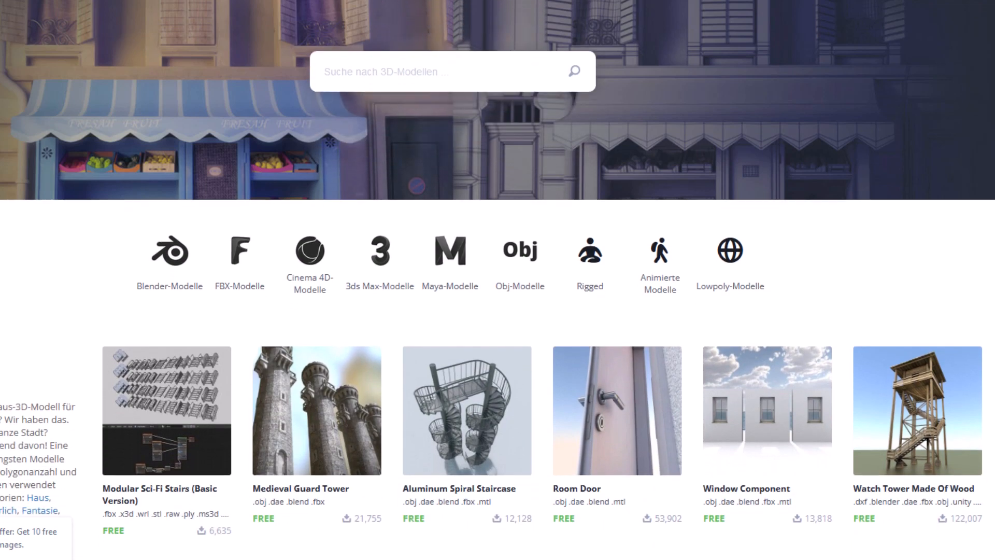
scroll(down, 3)
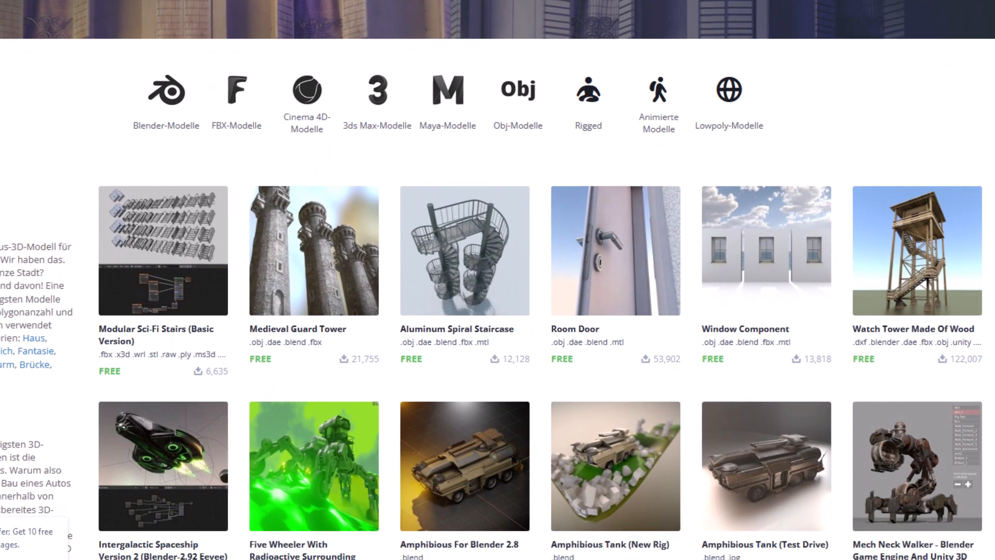
scroll(down, 3)
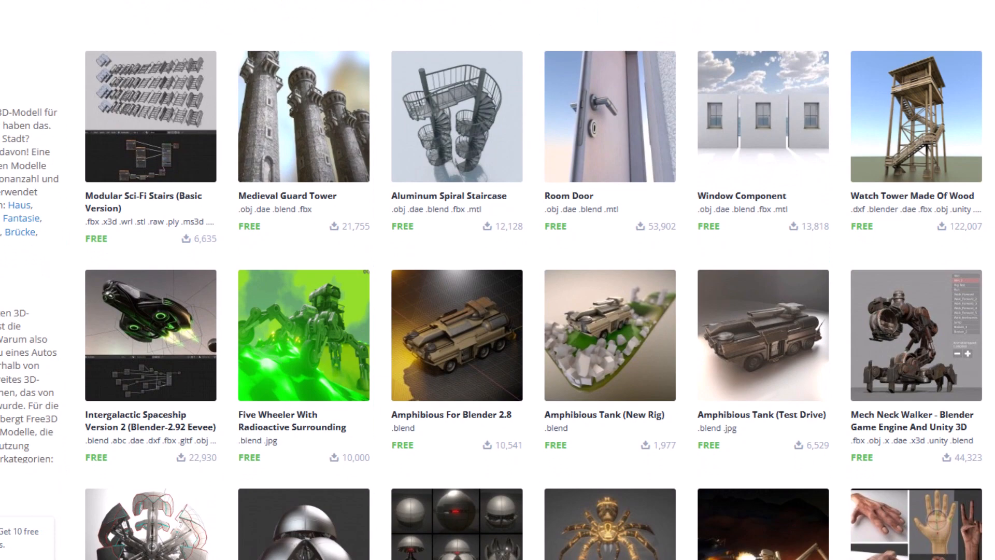
scroll(down, 3)
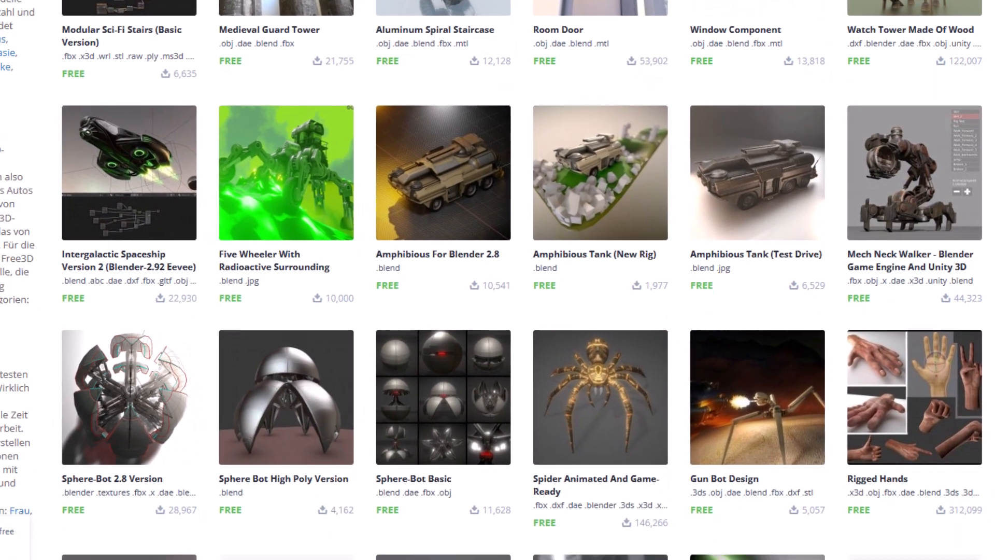
scroll(down, 3)
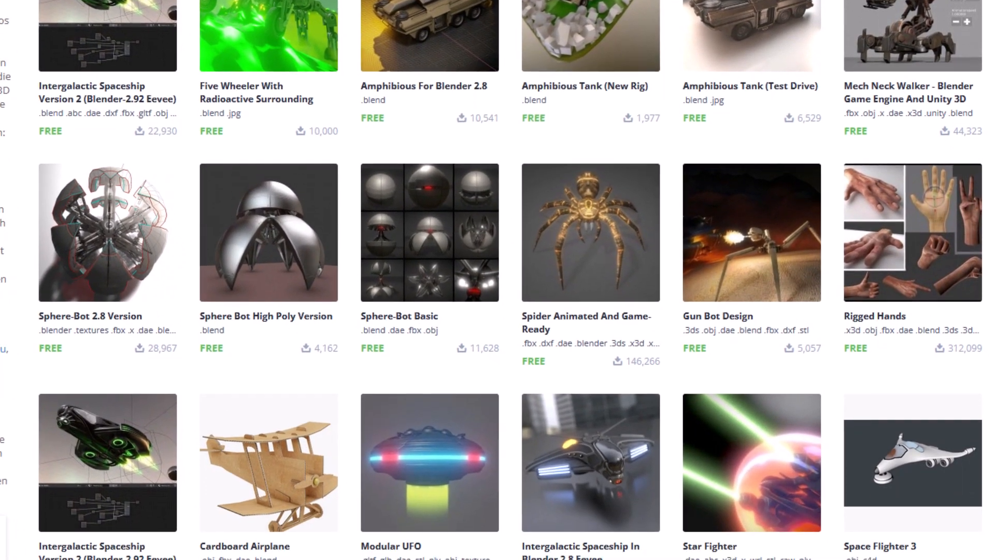
scroll(down, 3)
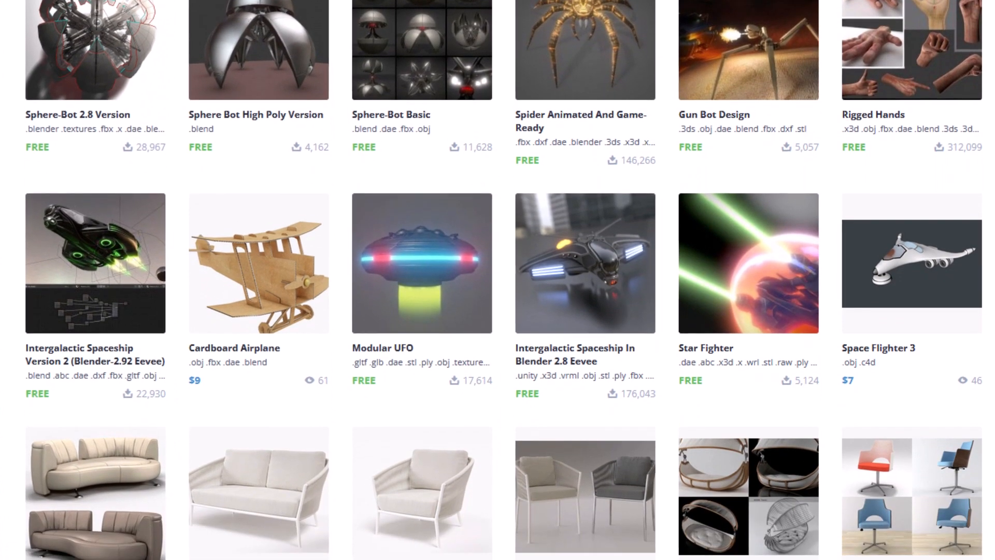
scroll(down, 3)
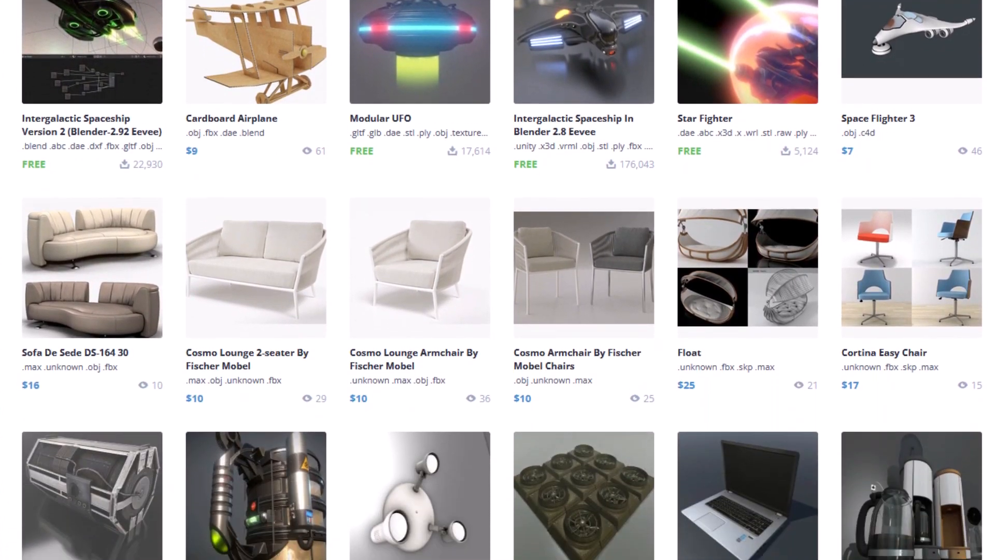
scroll(down, 3)
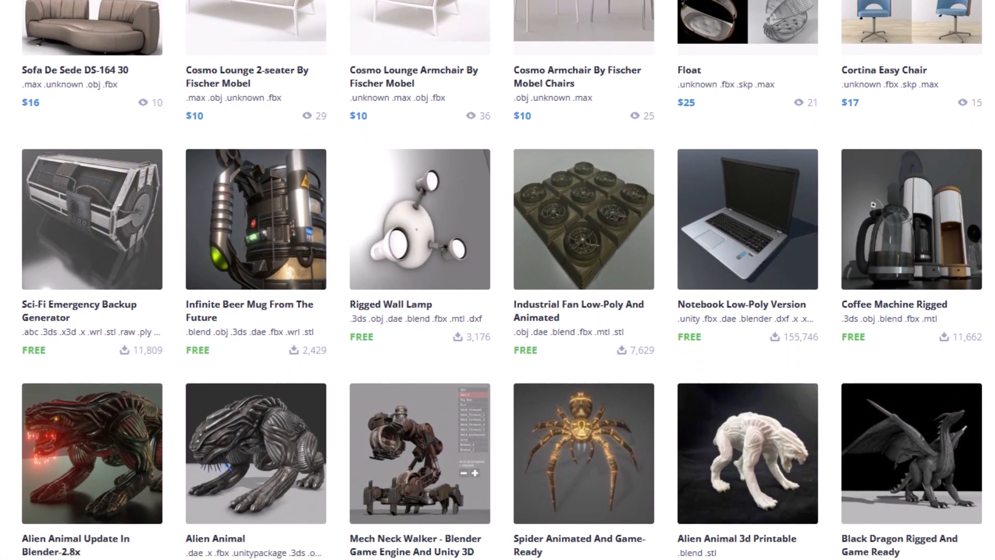
scroll(down, 3)
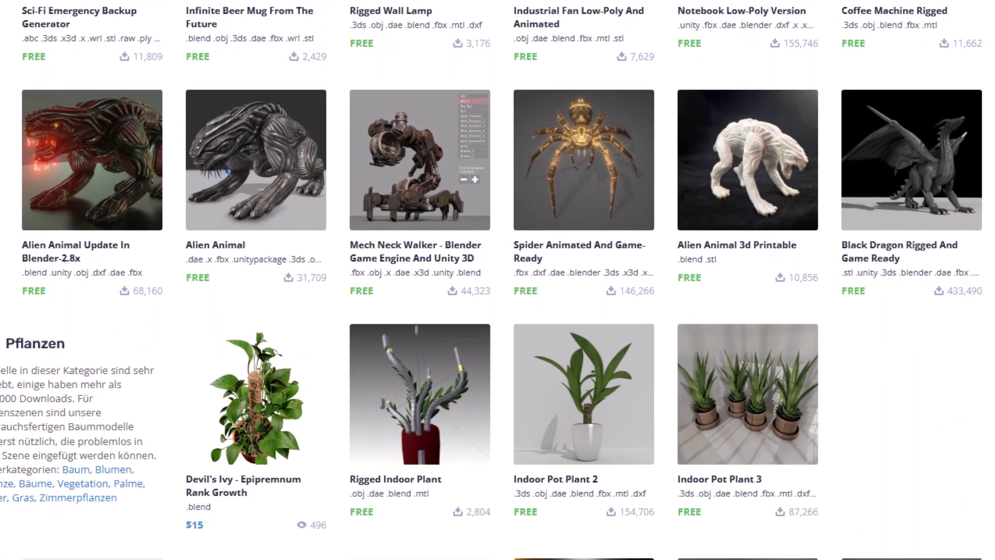
scroll(down, 3)
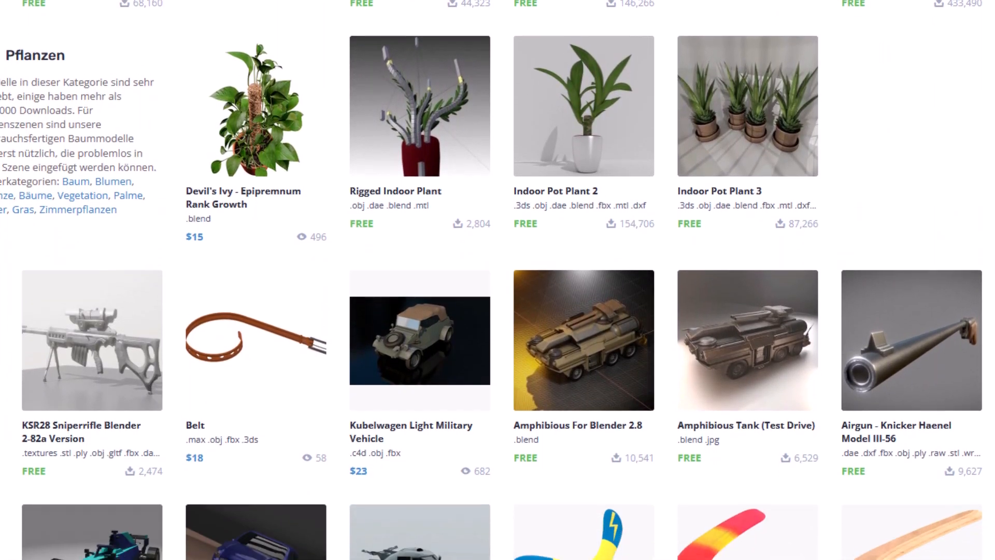
scroll(down, 3)
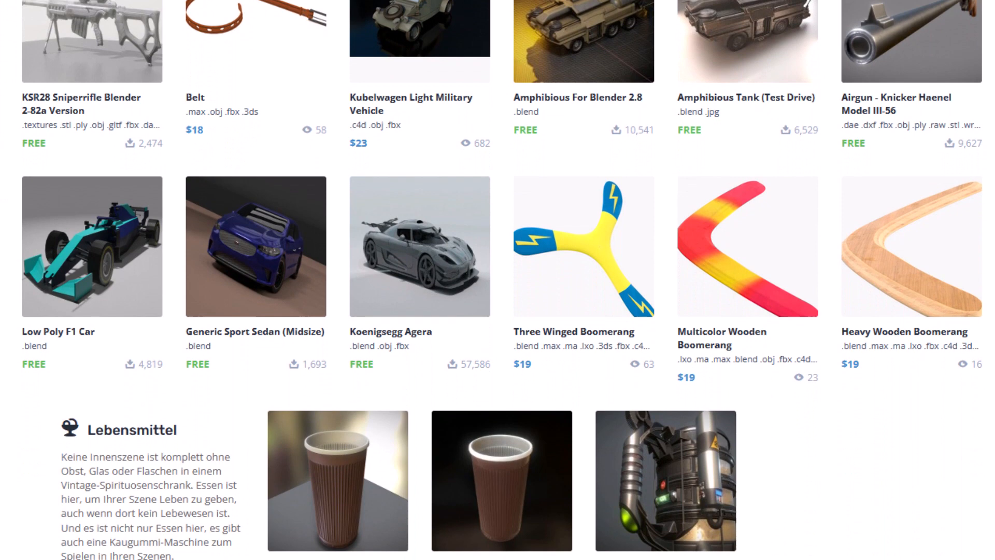
scroll(down, 3)
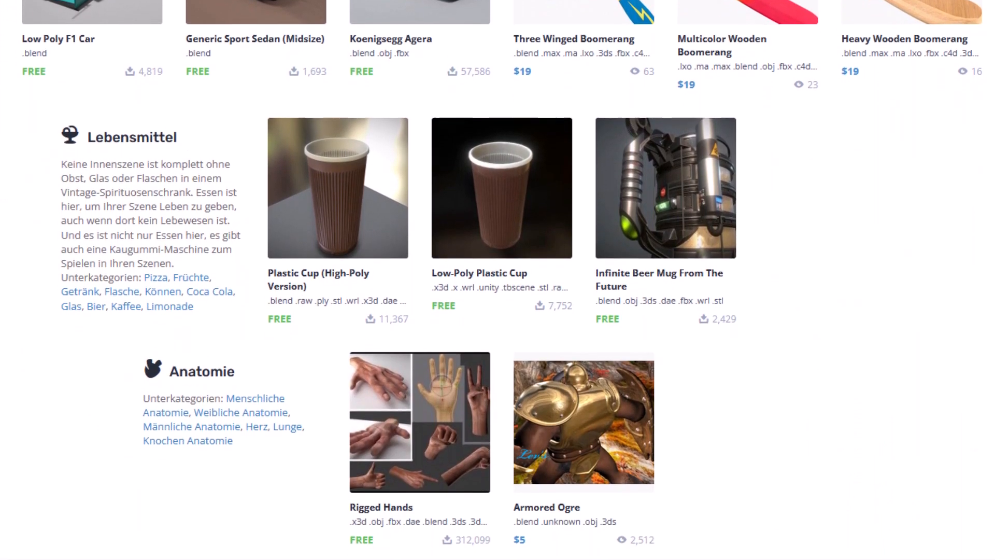
scroll(down, 3)
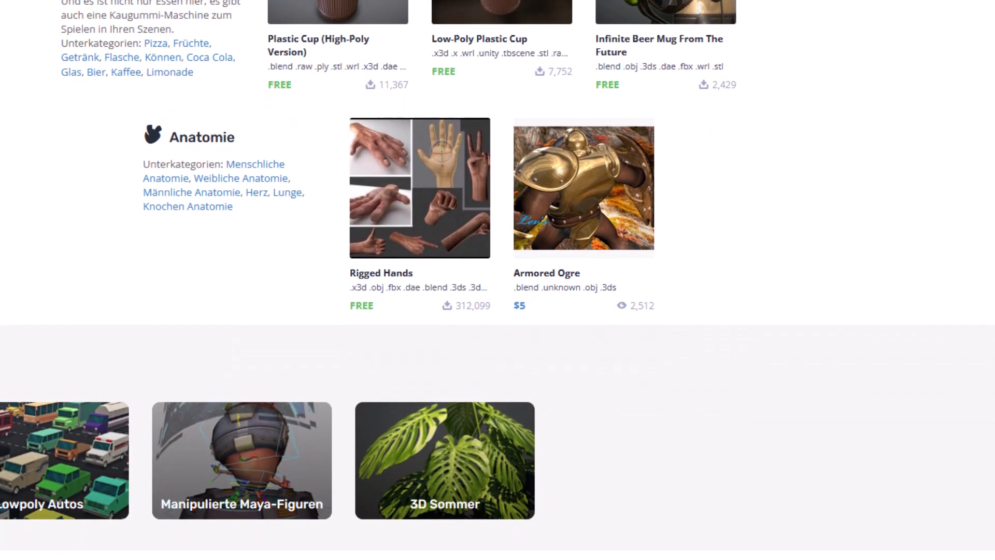
scroll(down, 3)
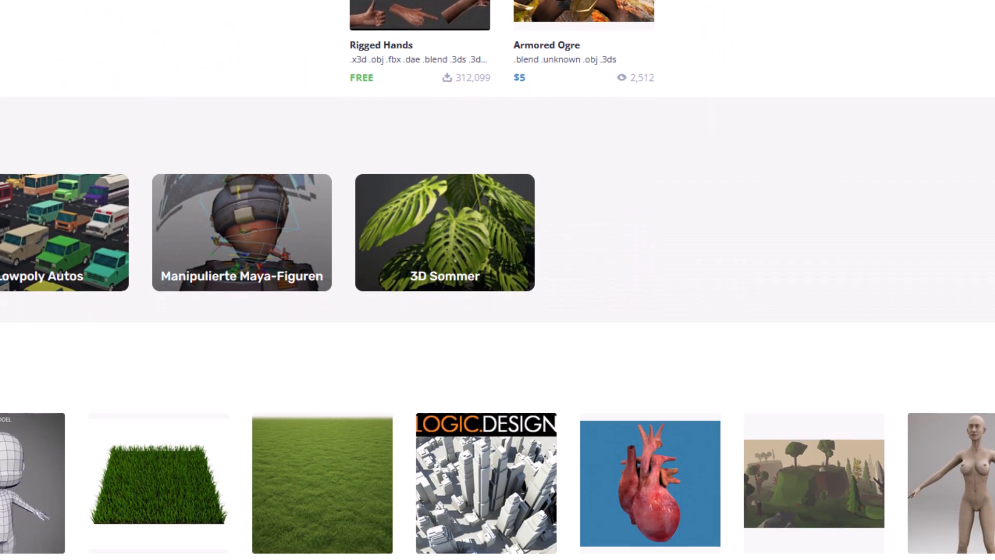
scroll(down, 3)
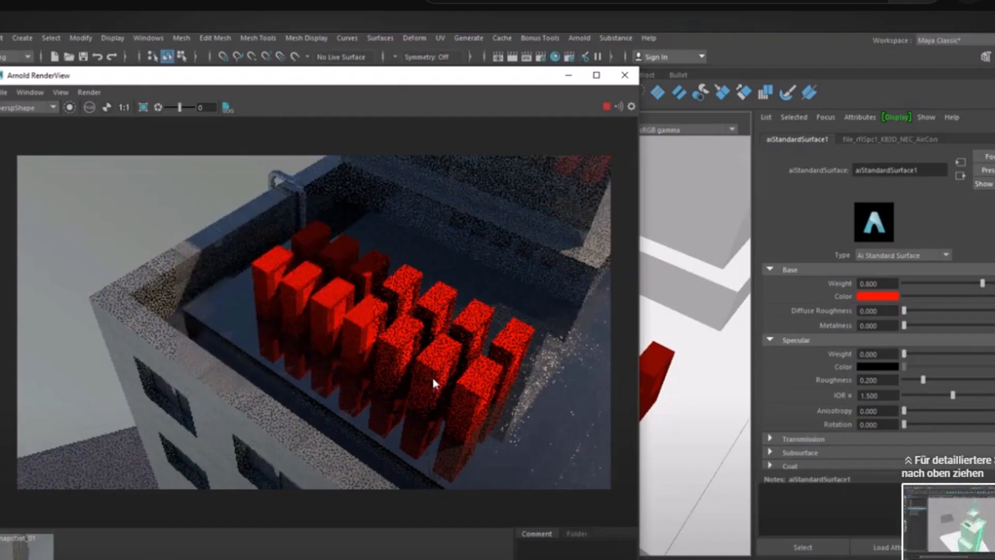
Close the Arnold RenderView after previewing the red air-conditioning units on the Minerva building.
click(625, 76)
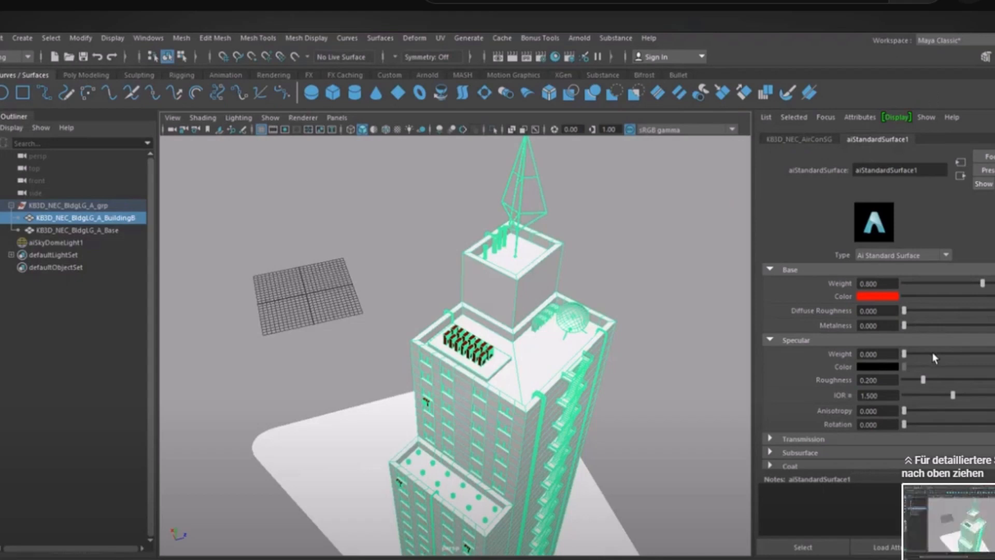
mouse_move(573, 365)
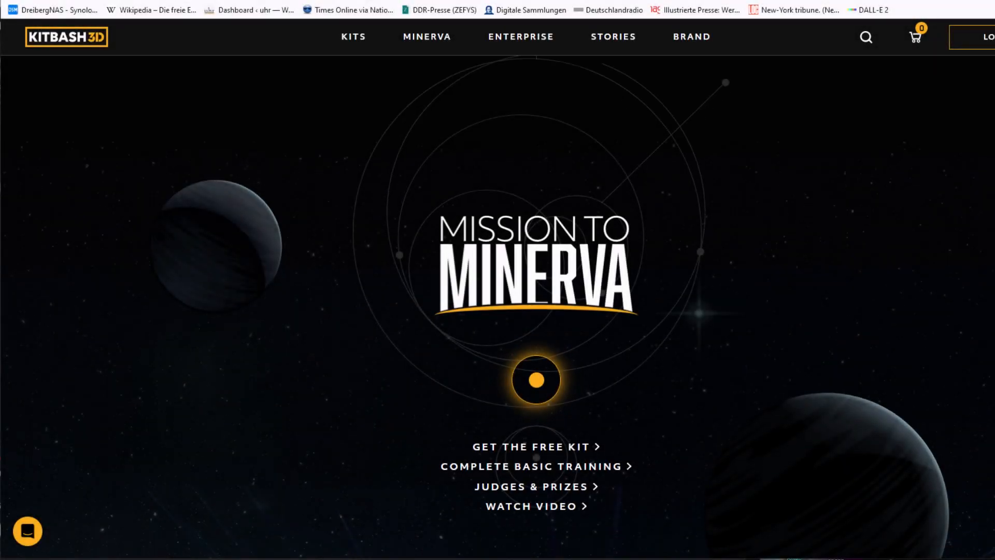
Scroll the KitBash3D Minerva page past the galaxy story to the Build Your Settlement brief.
scroll(down, 3)
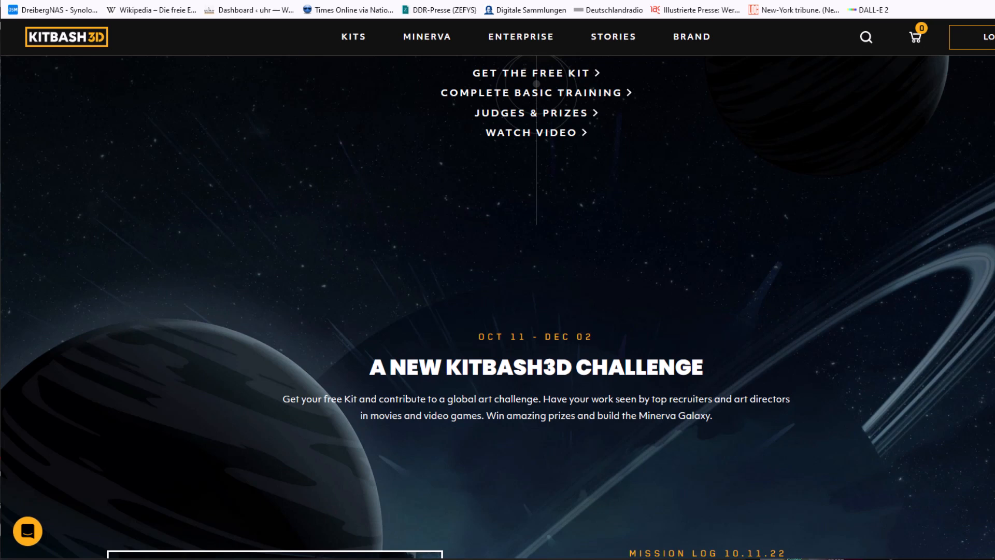
scroll(down, 3)
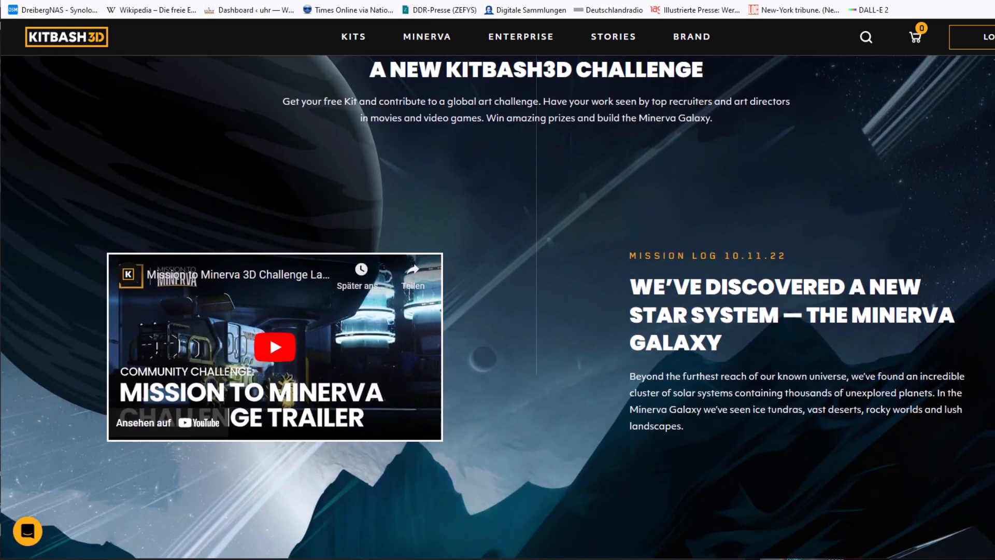
scroll(down, 3)
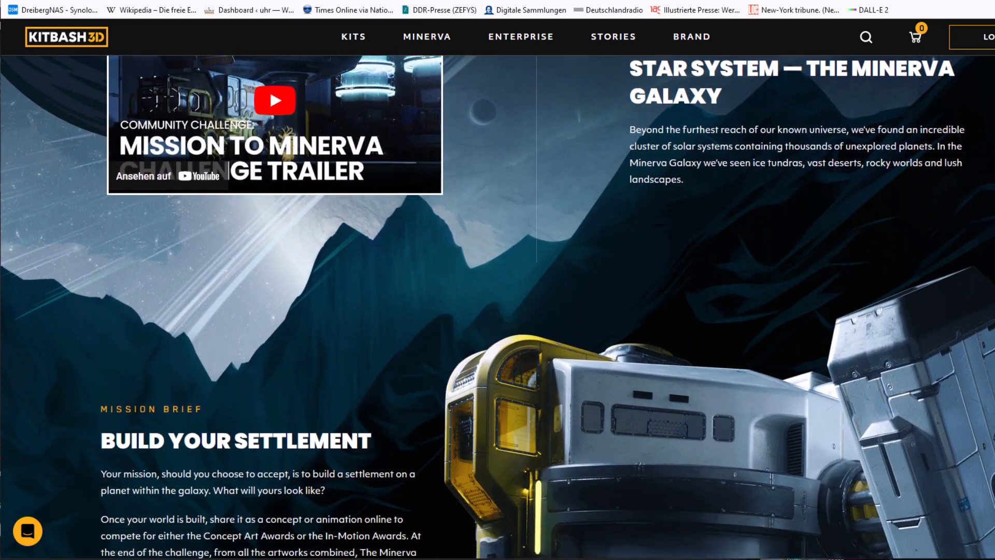
scroll(down, 3)
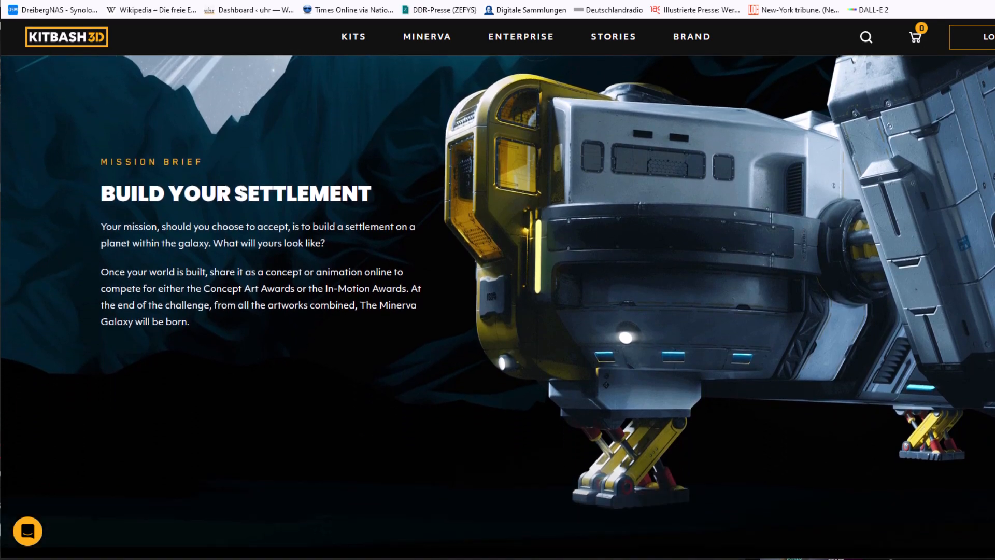
scroll(down, 3)
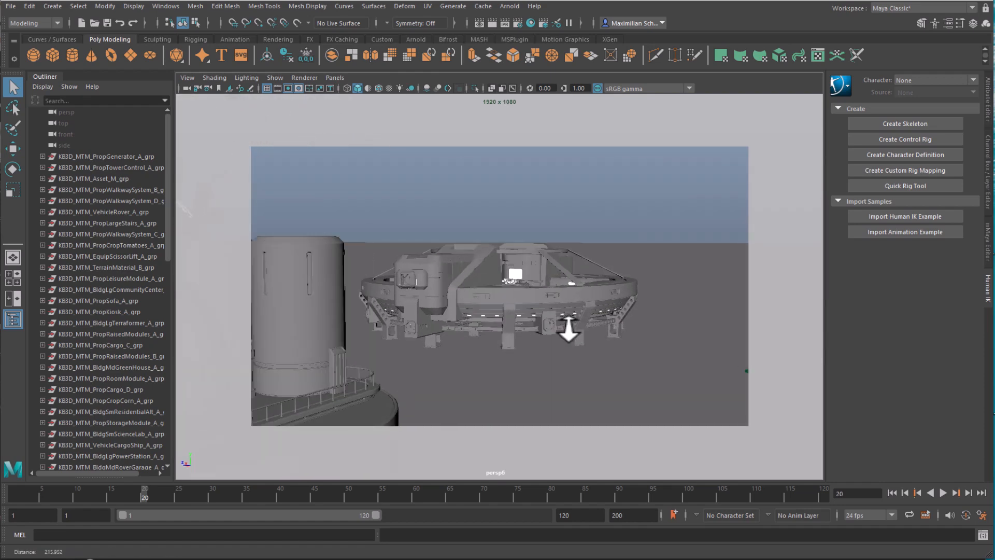
Bring up Maya's Minerva kit scene and look over the Outliner and perspective viewport.
click(286, 88)
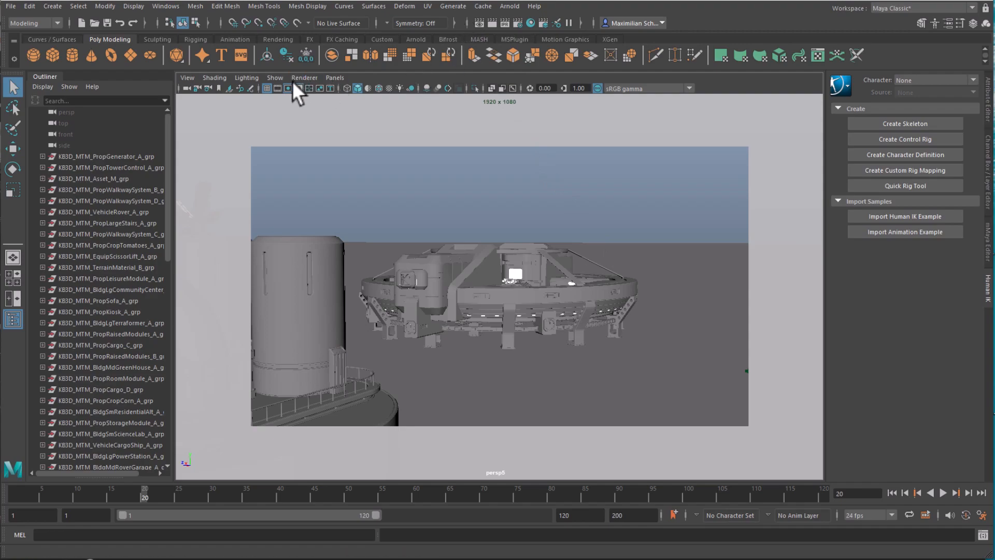
click(304, 77)
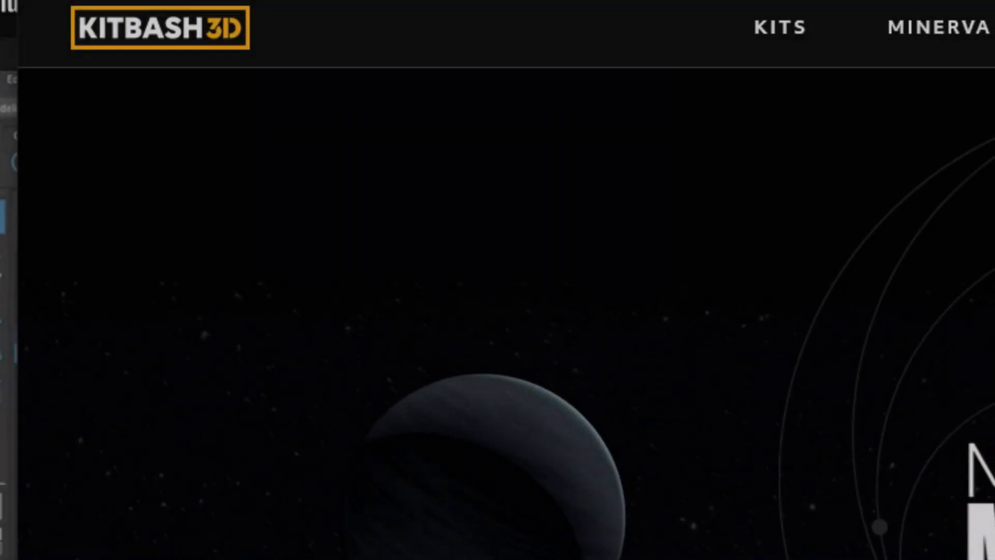
Scroll through the free kit, basic training, entry phases and dates to Meet Your Judges.
scroll(down, 3)
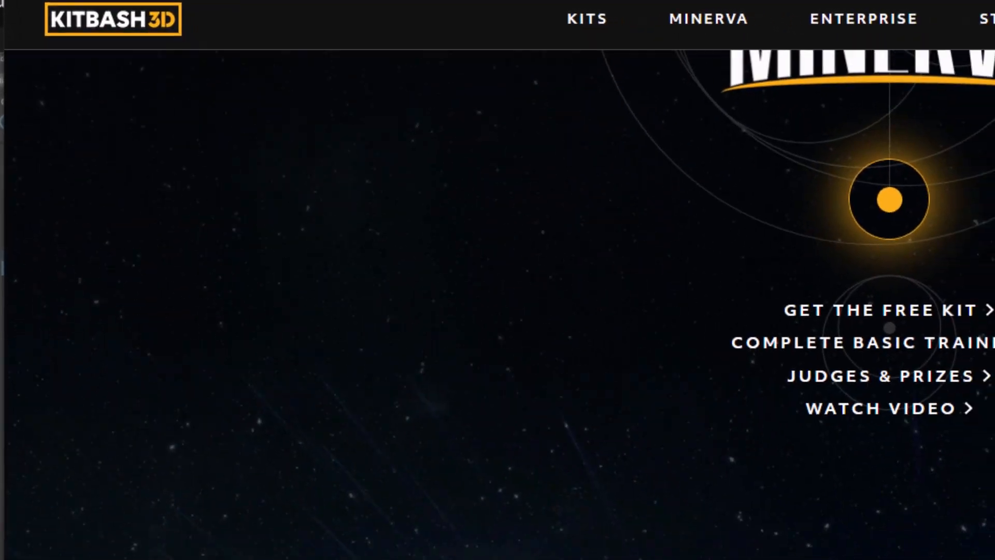
scroll(down, 3)
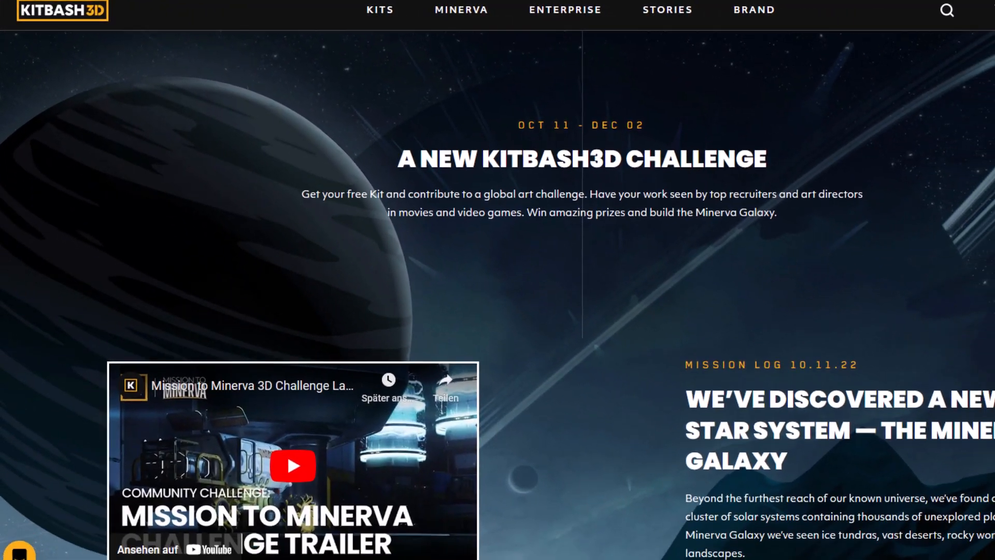
scroll(down, 3)
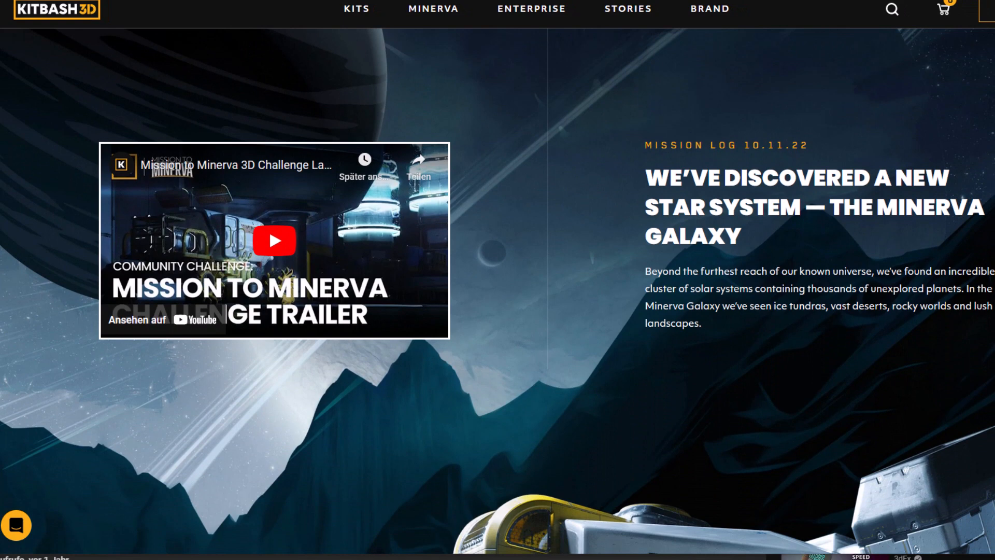
scroll(down, 3)
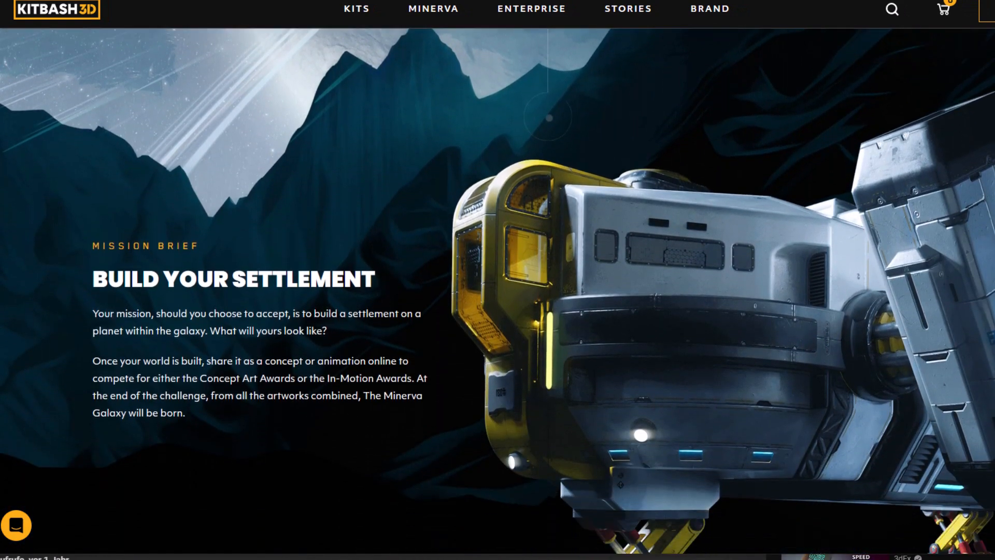
scroll(down, 3)
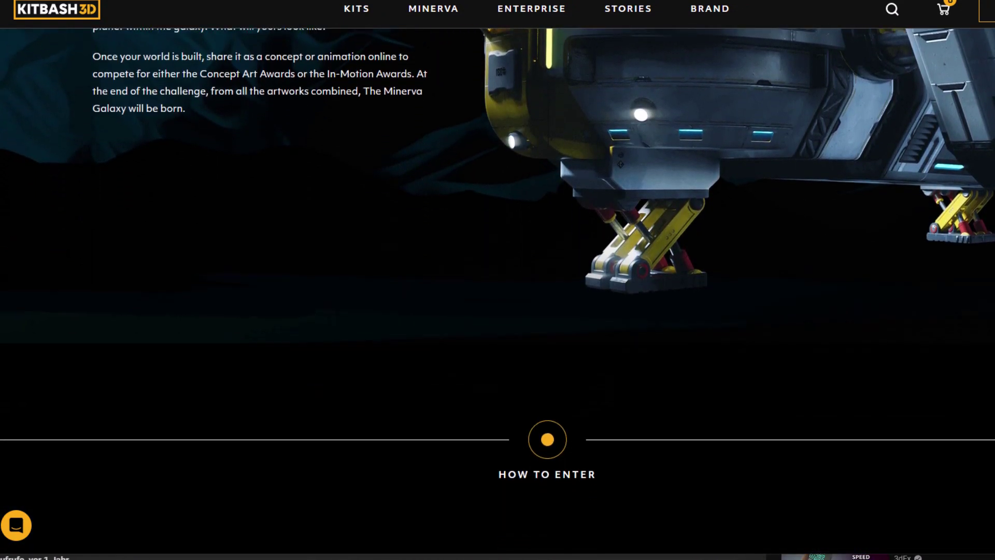
scroll(down, 3)
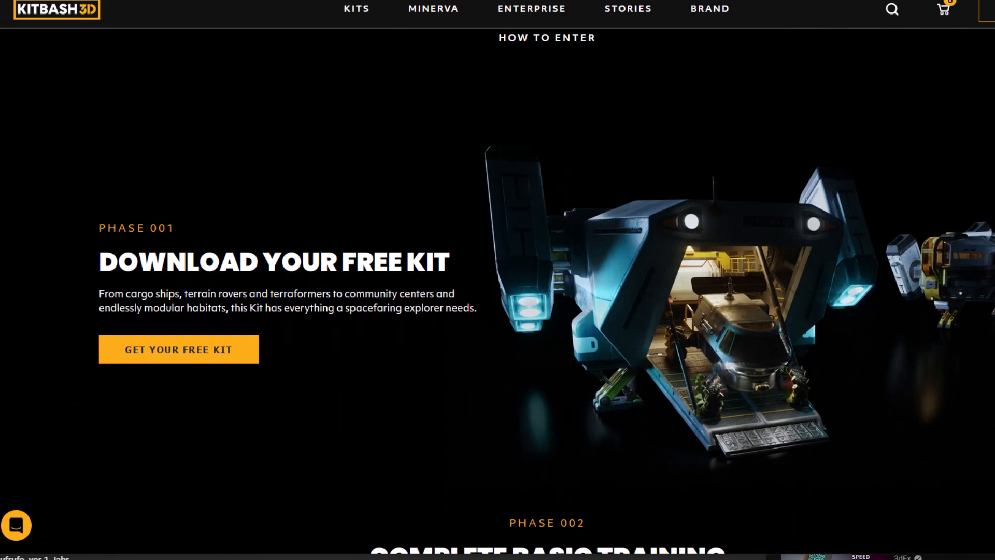
scroll(down, 3)
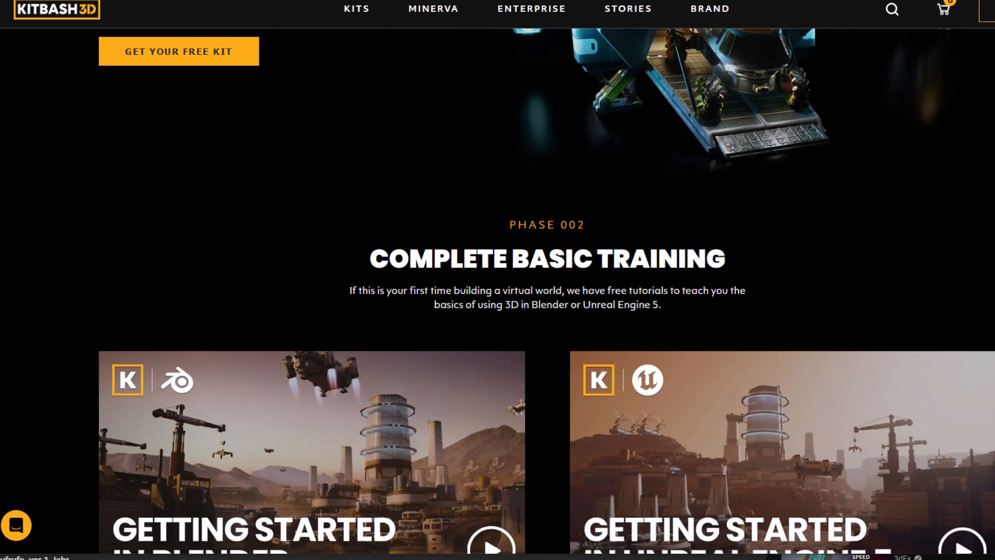
scroll(down, 3)
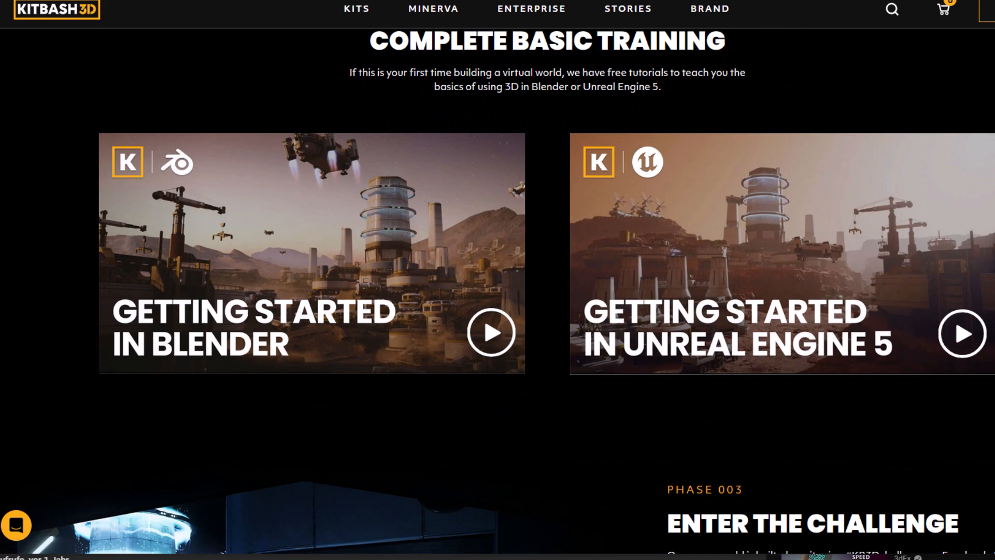
scroll(down, 3)
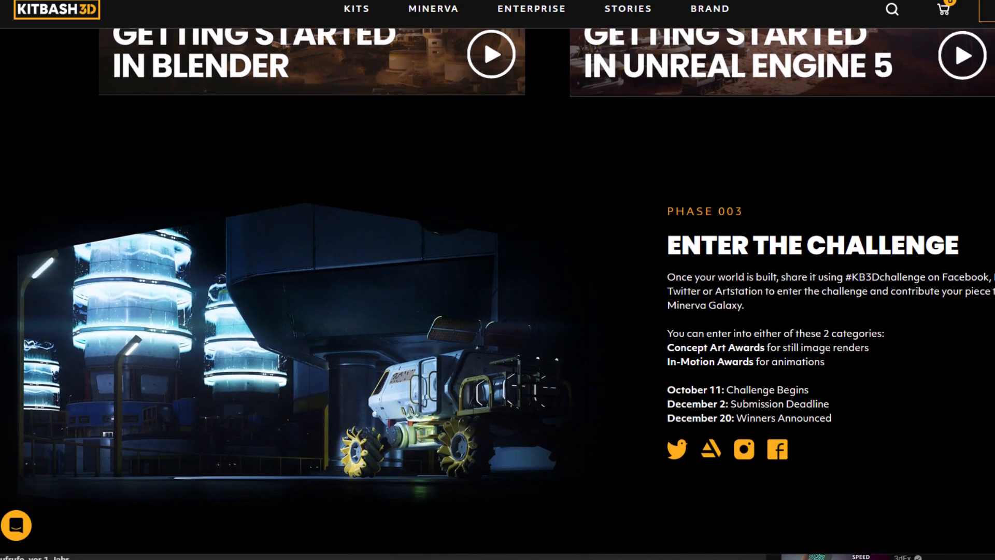
scroll(down, 3)
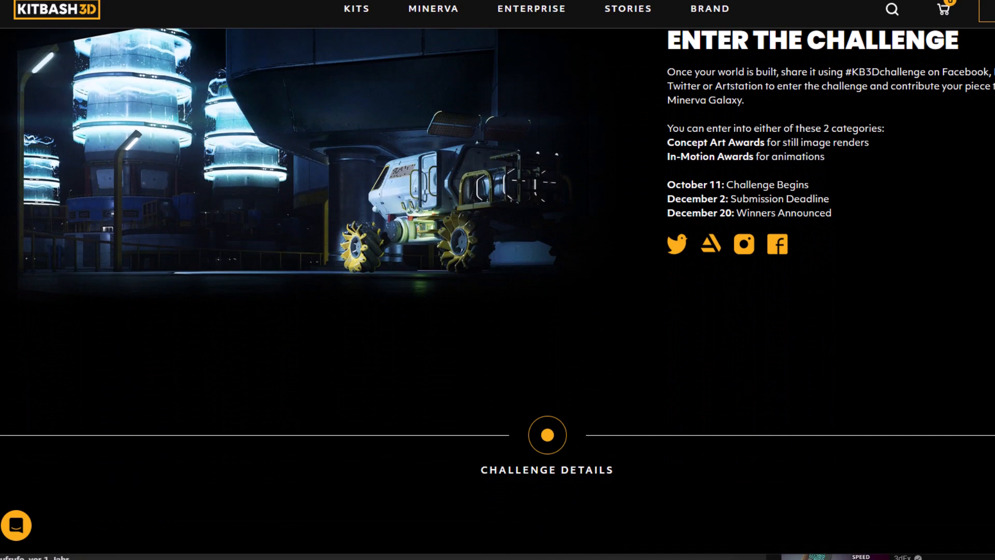
scroll(down, 3)
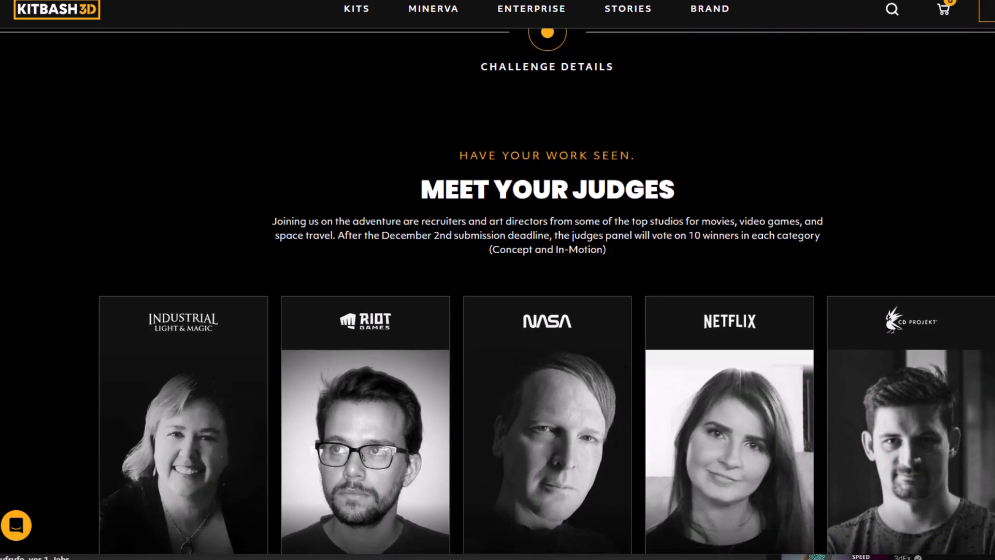